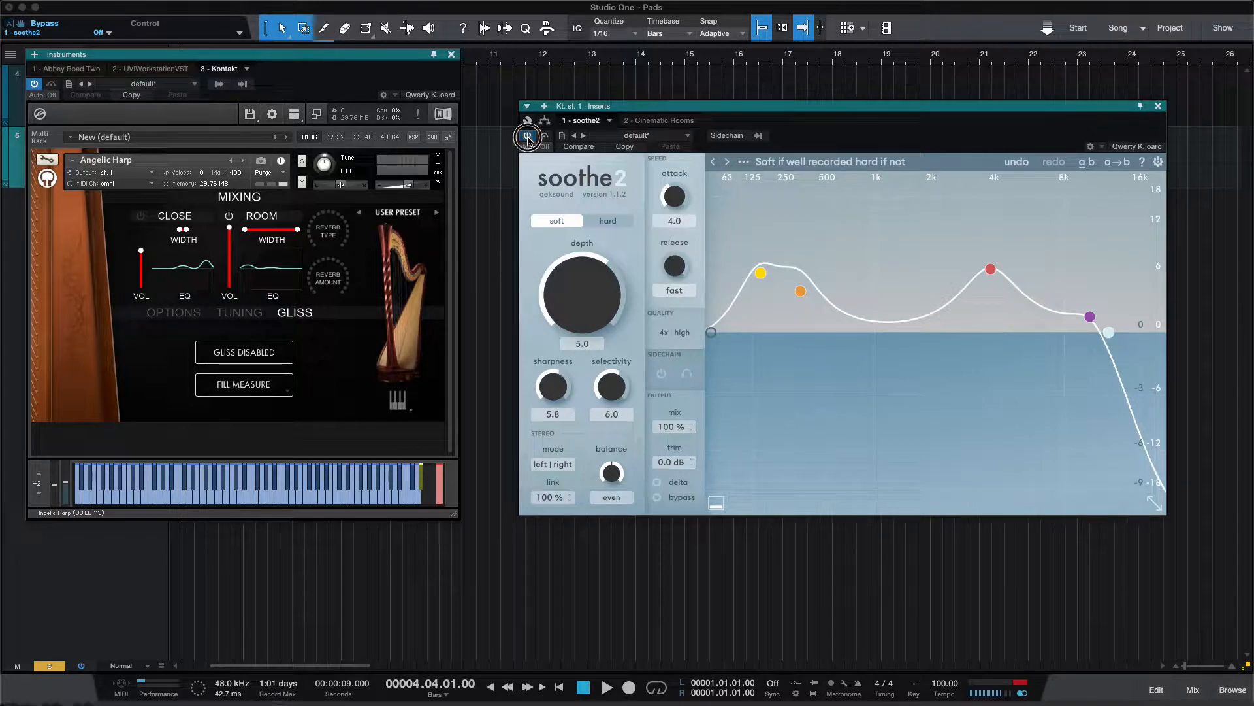
Toggle soothe2 bypass for comparison, then browse and dismiss the Angelic Harp's User Preset list.
click(528, 136)
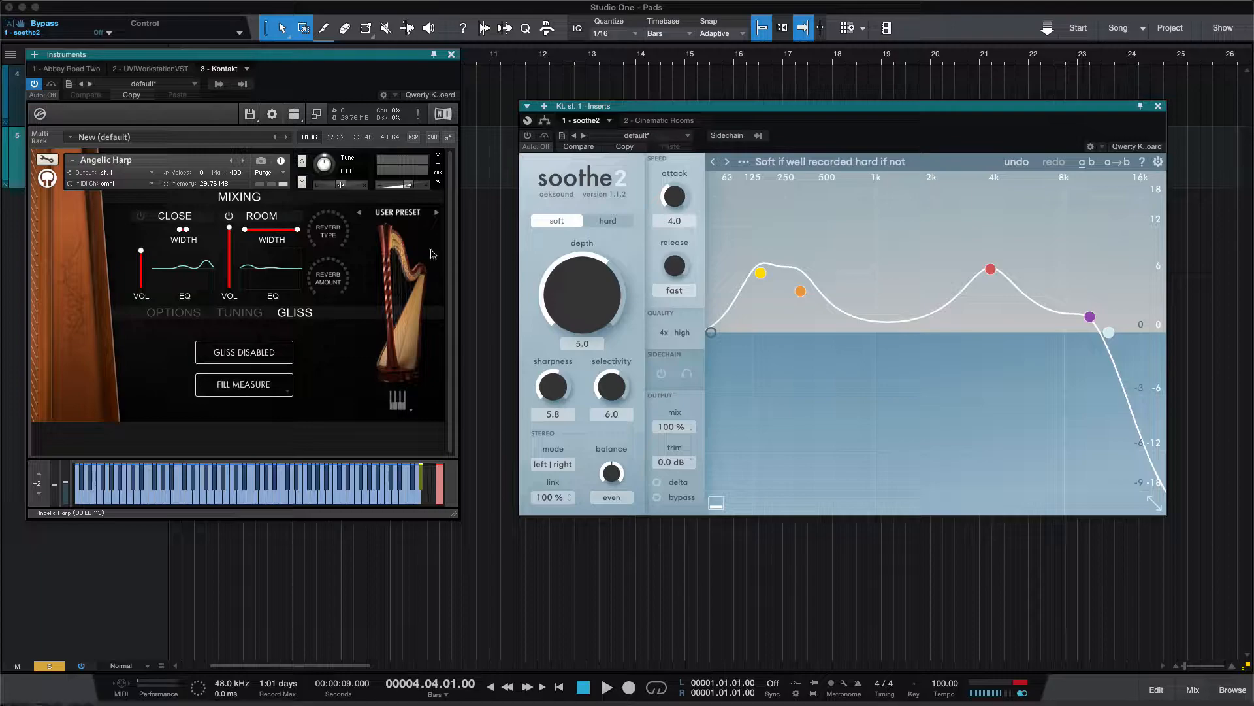
mouse_move(414, 220)
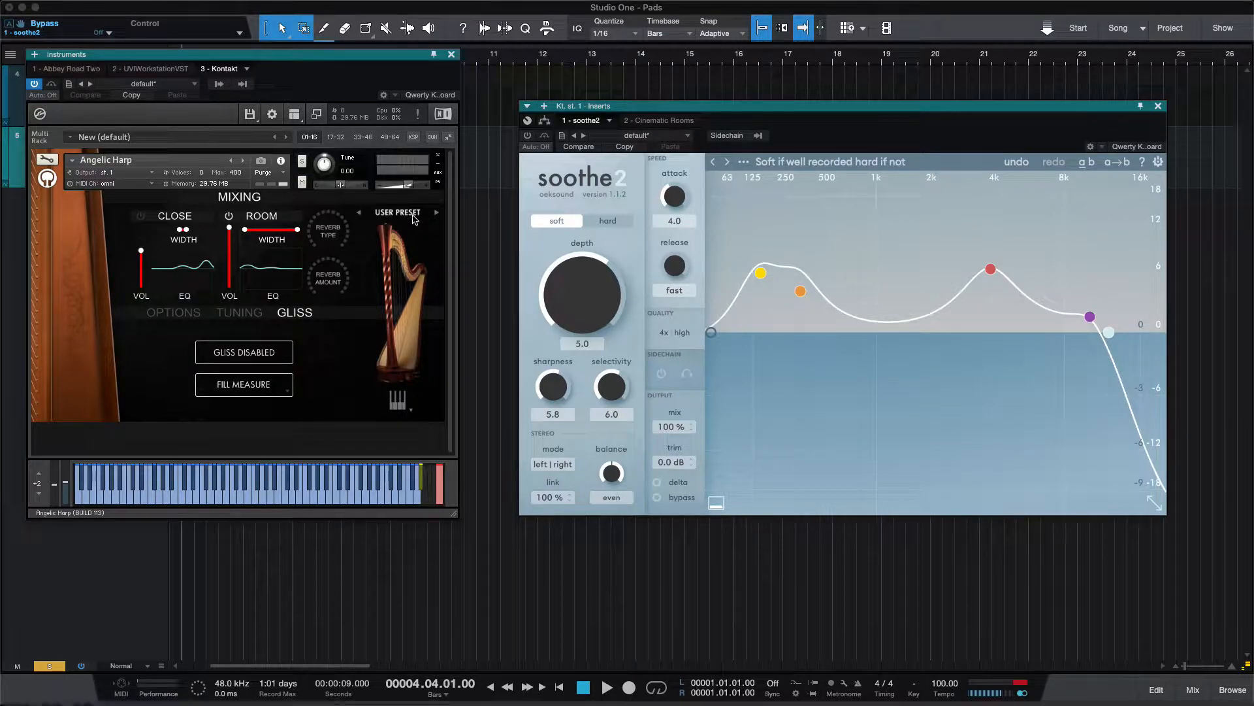
click(400, 211)
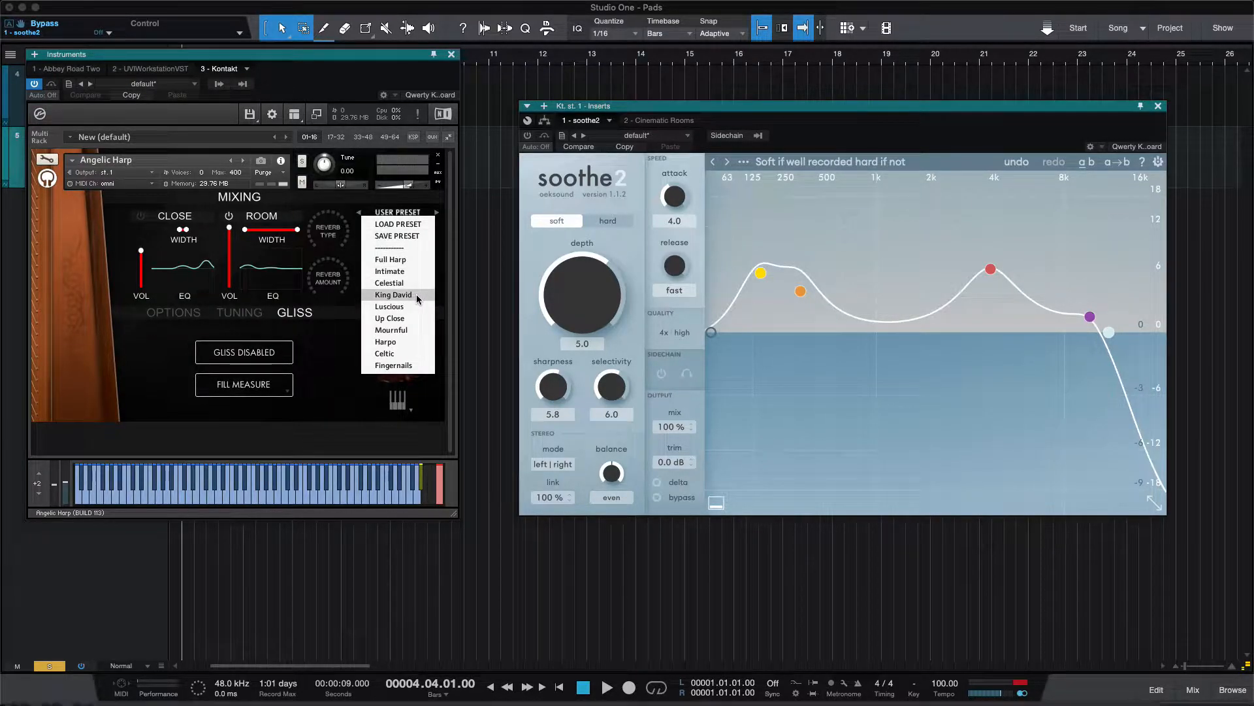
mouse_move(336, 369)
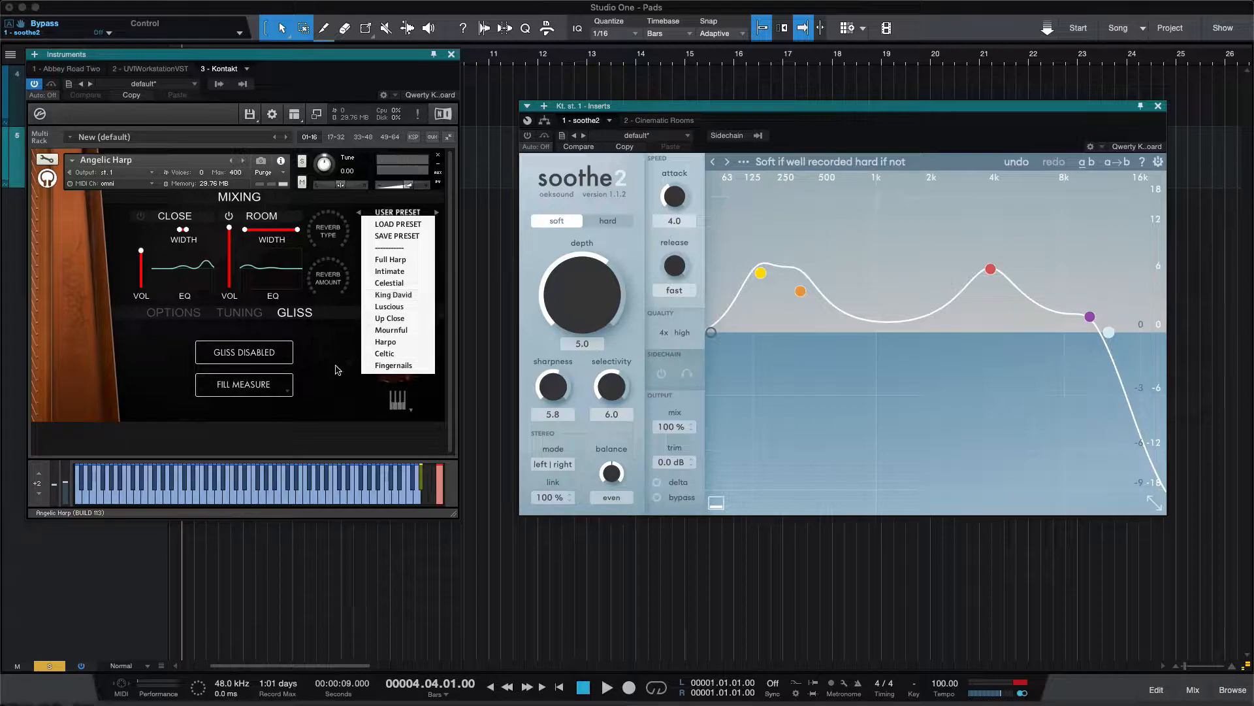
click(657, 120)
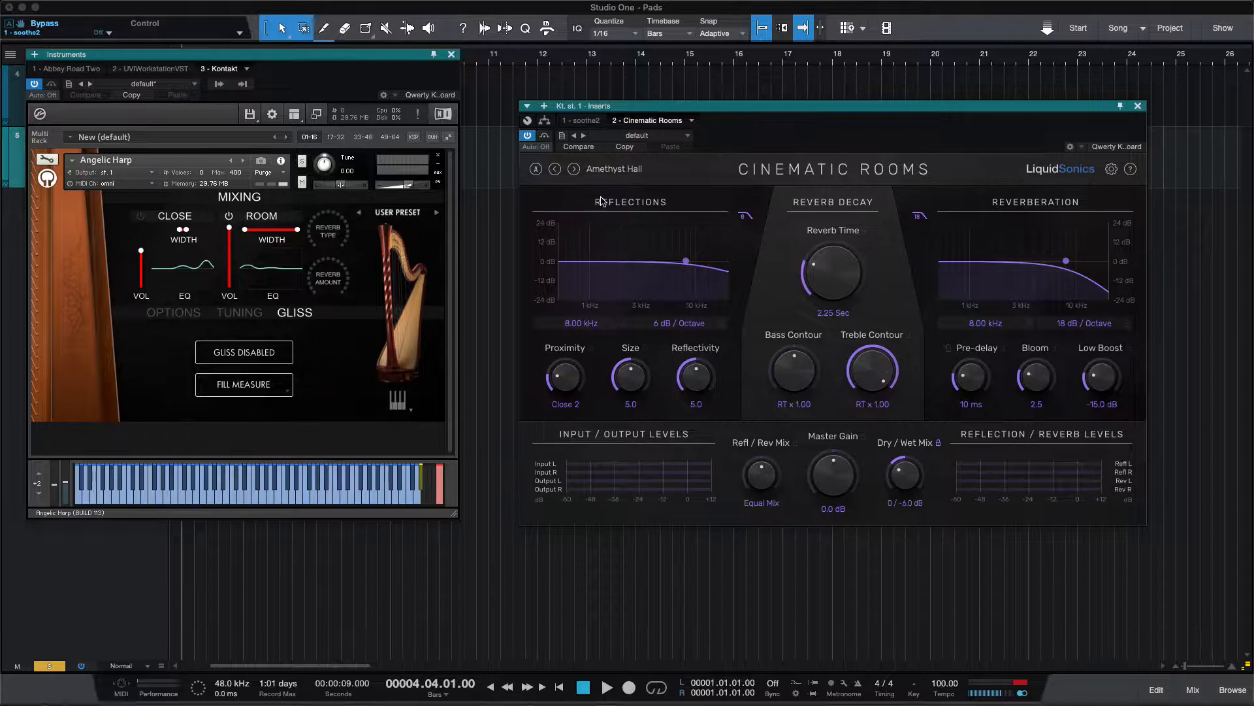
Bring soothe2 back into the harp track's insert window in place of the reverb.
click(586, 120)
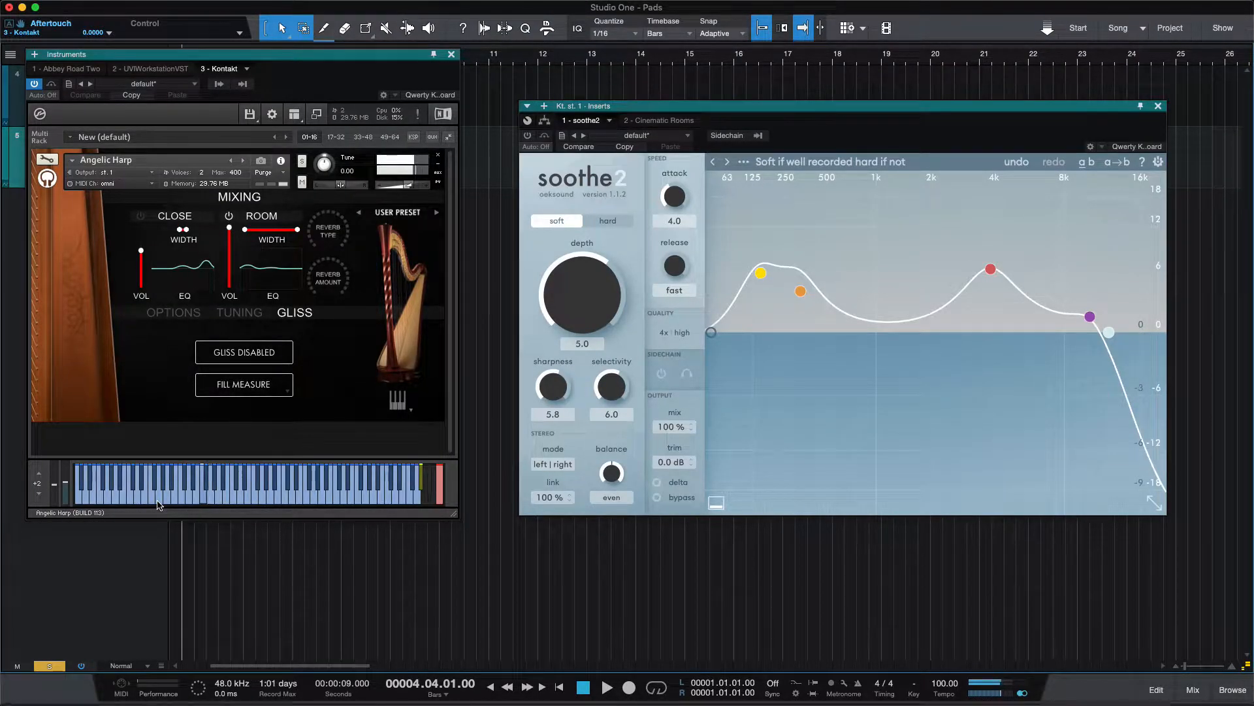
mouse_move(344, 698)
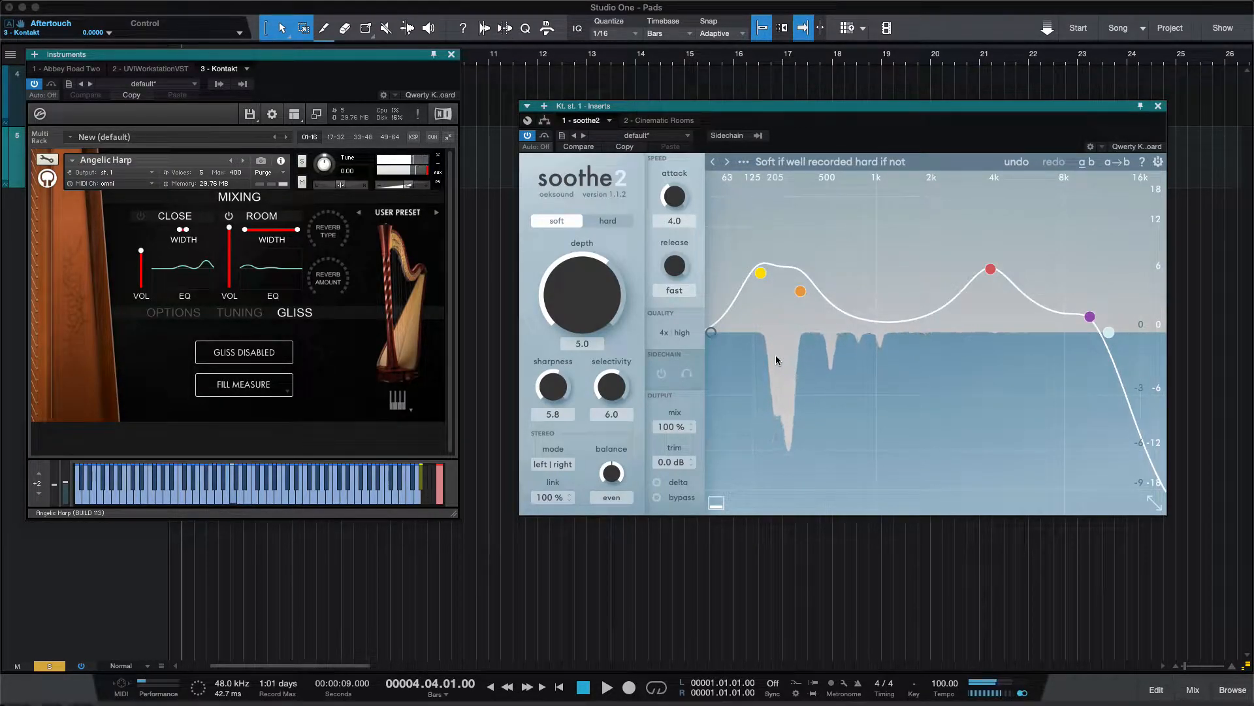
Switch the Angelic Harp Kontakt instrument to its OPTIONS page while soothe2 cuts low-mid resonances.
click(172, 312)
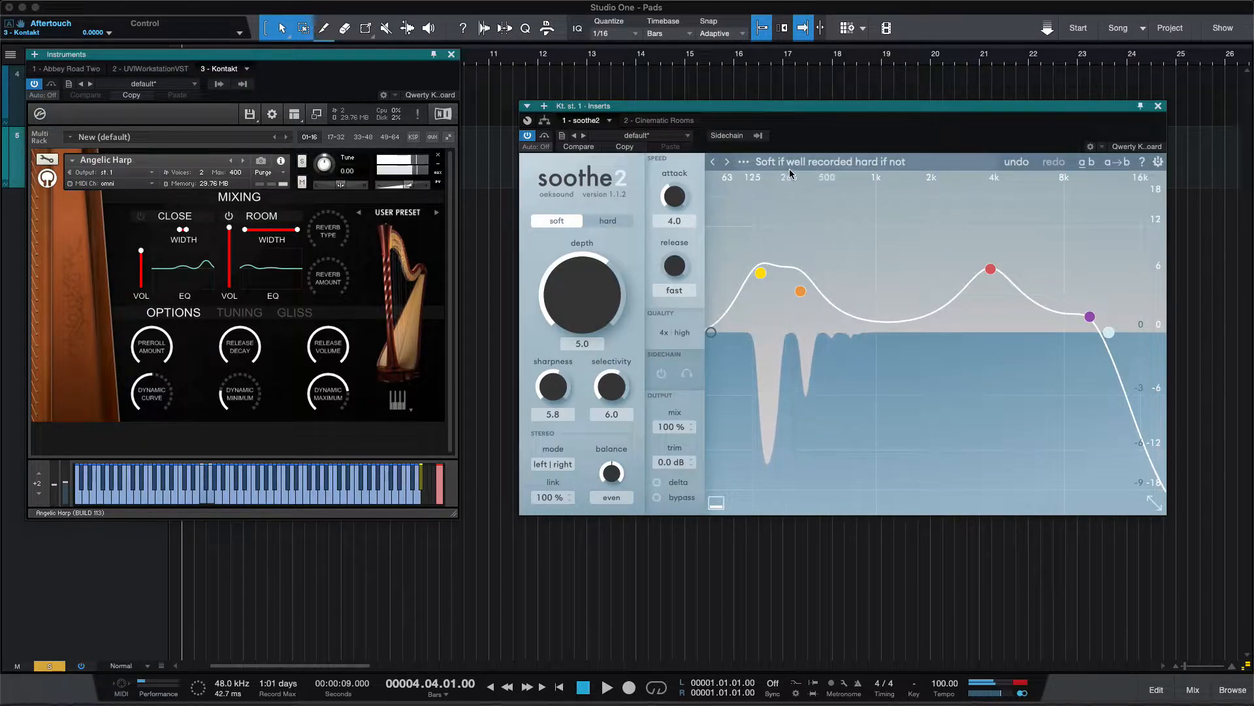
Set soothe2 to hard detection mode and return the Angelic Harp to its GLISS page.
click(608, 219)
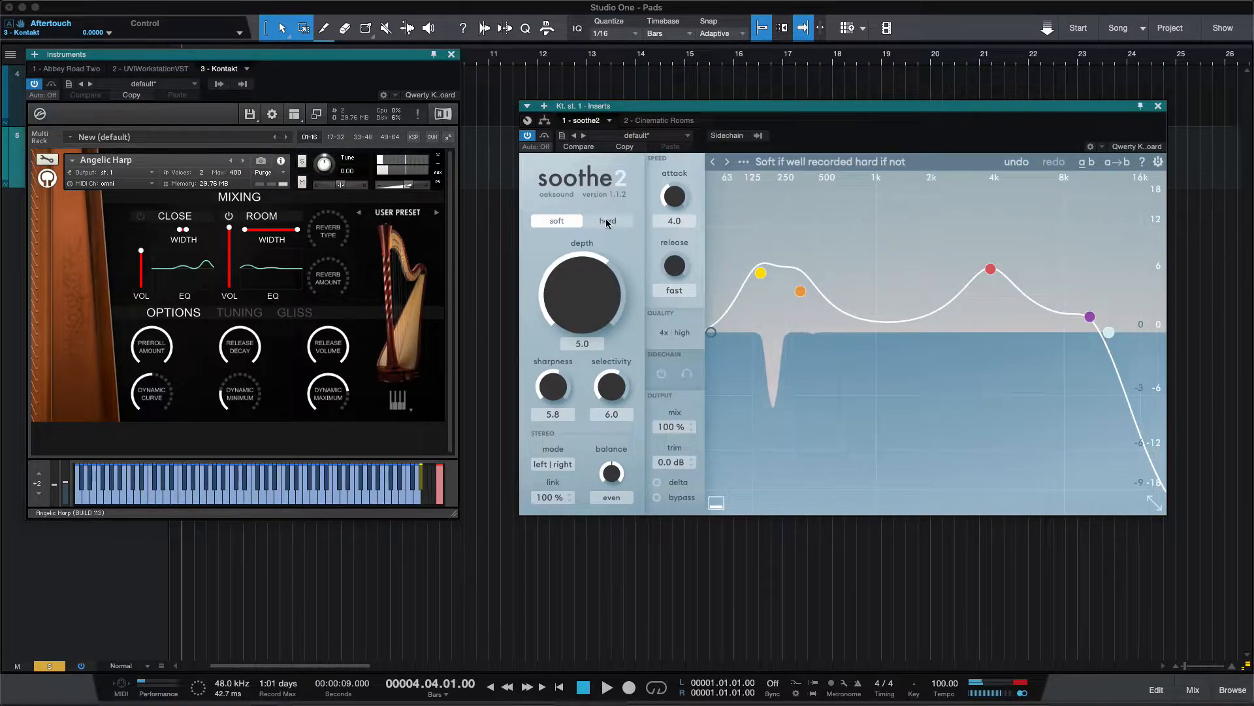
click(607, 221)
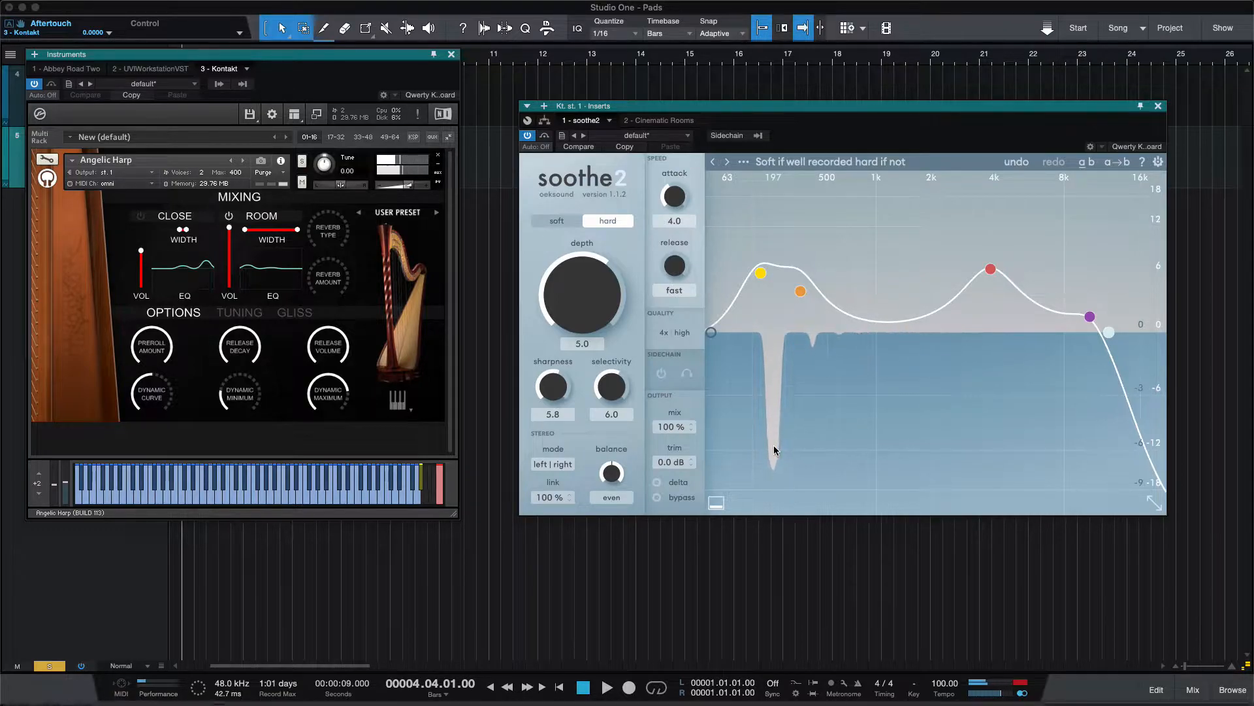
click(294, 312)
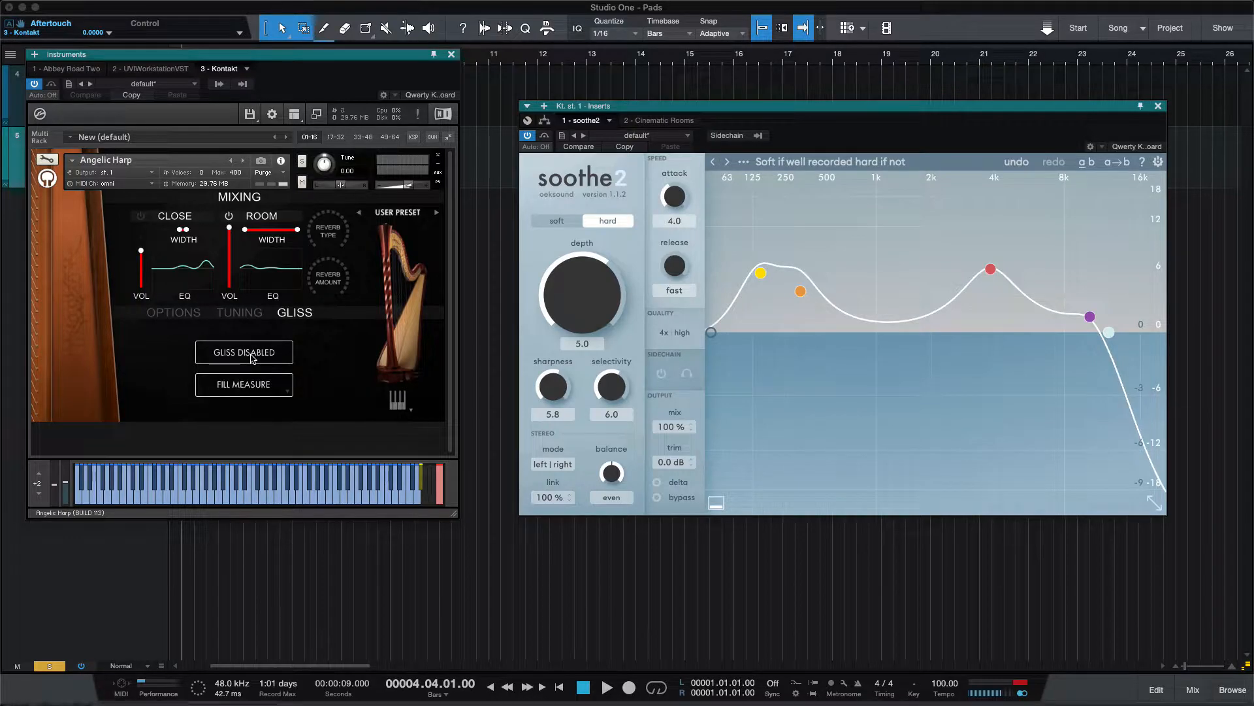
Enable glissando on the Angelic Harp and start song playback.
click(244, 351)
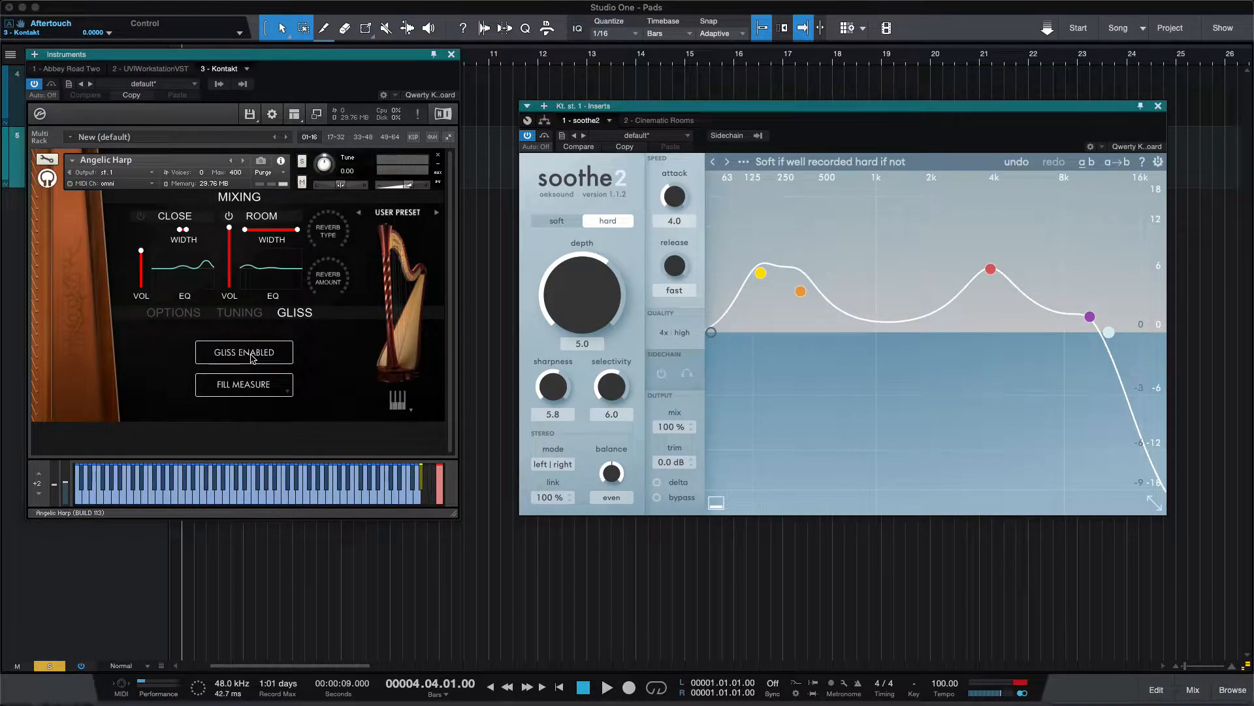
click(608, 686)
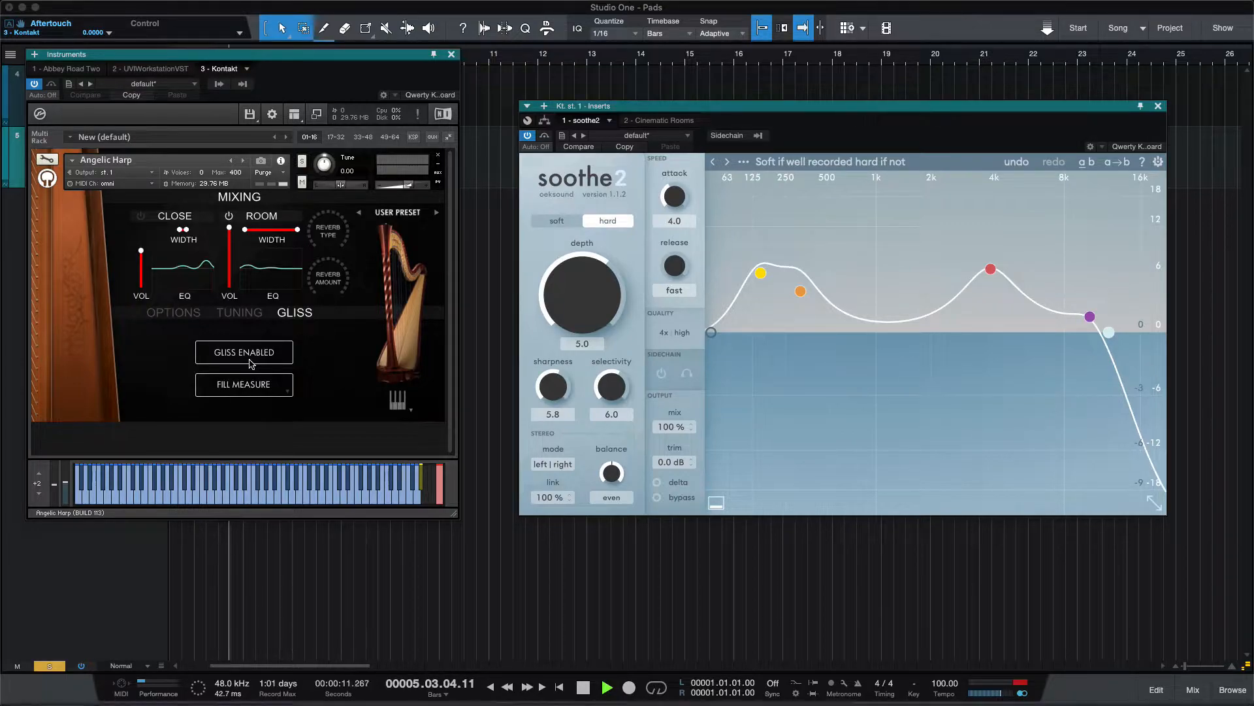
mouse_move(406, 399)
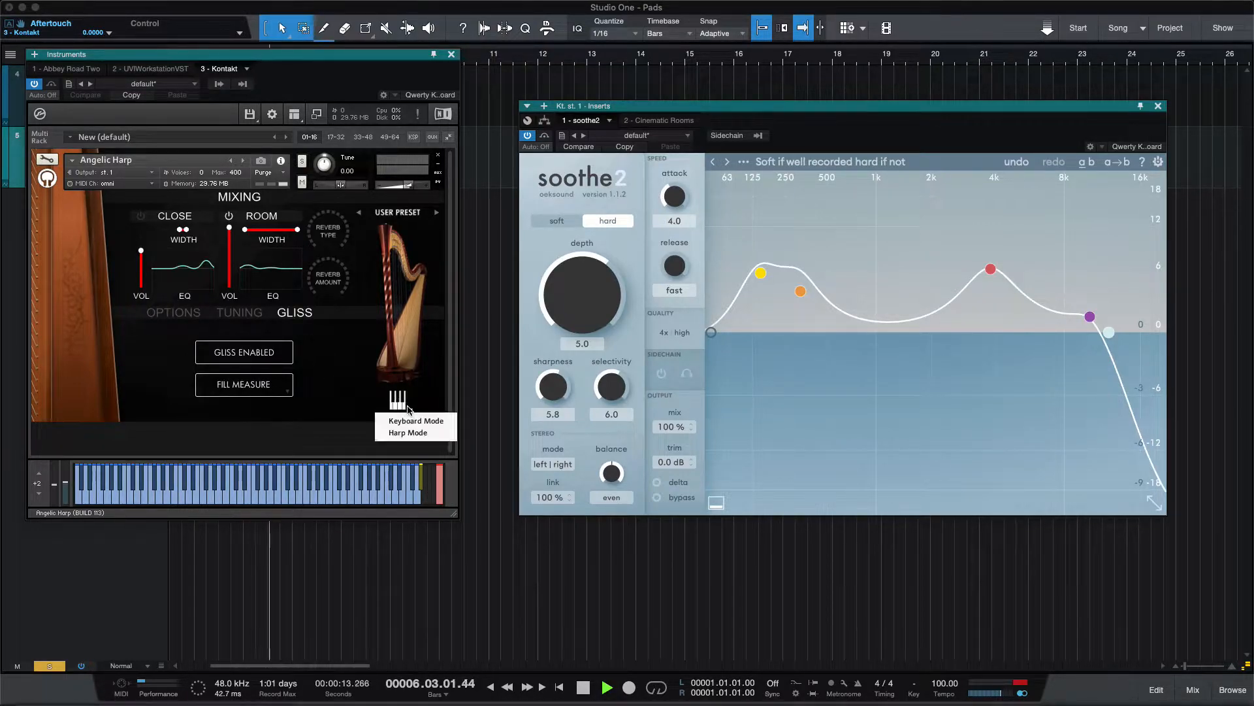
mouse_move(383, 430)
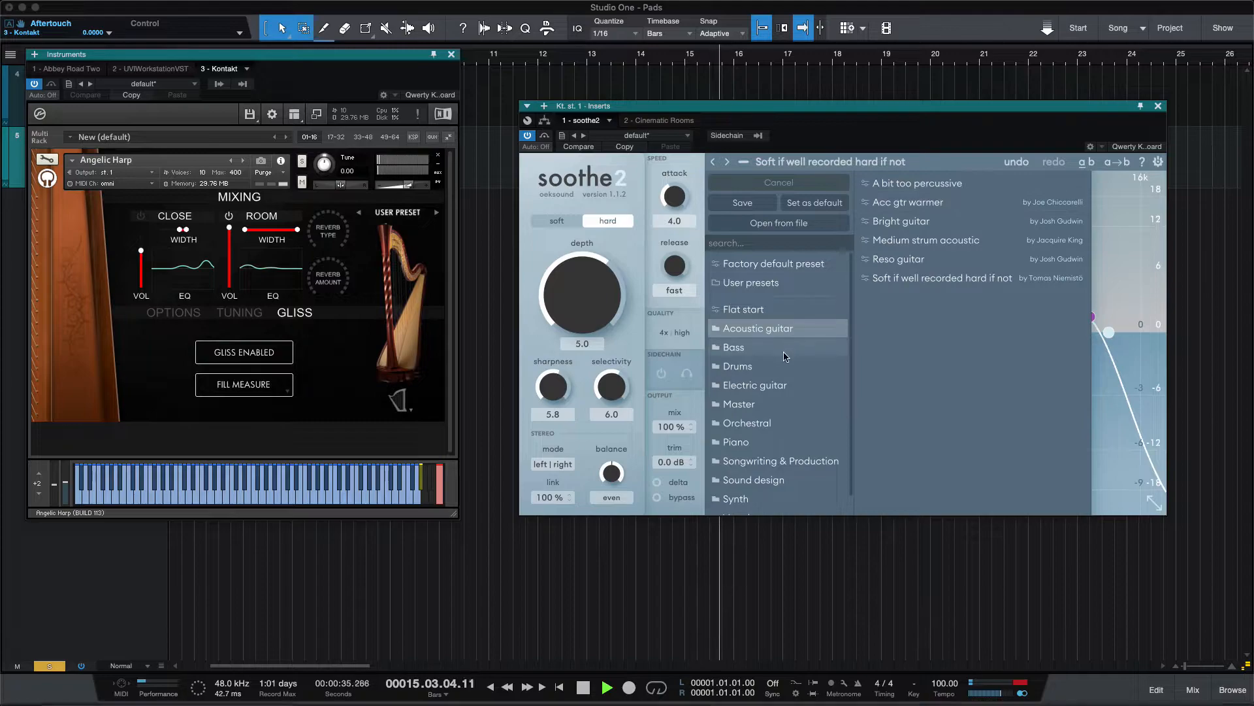
scroll(down, 3)
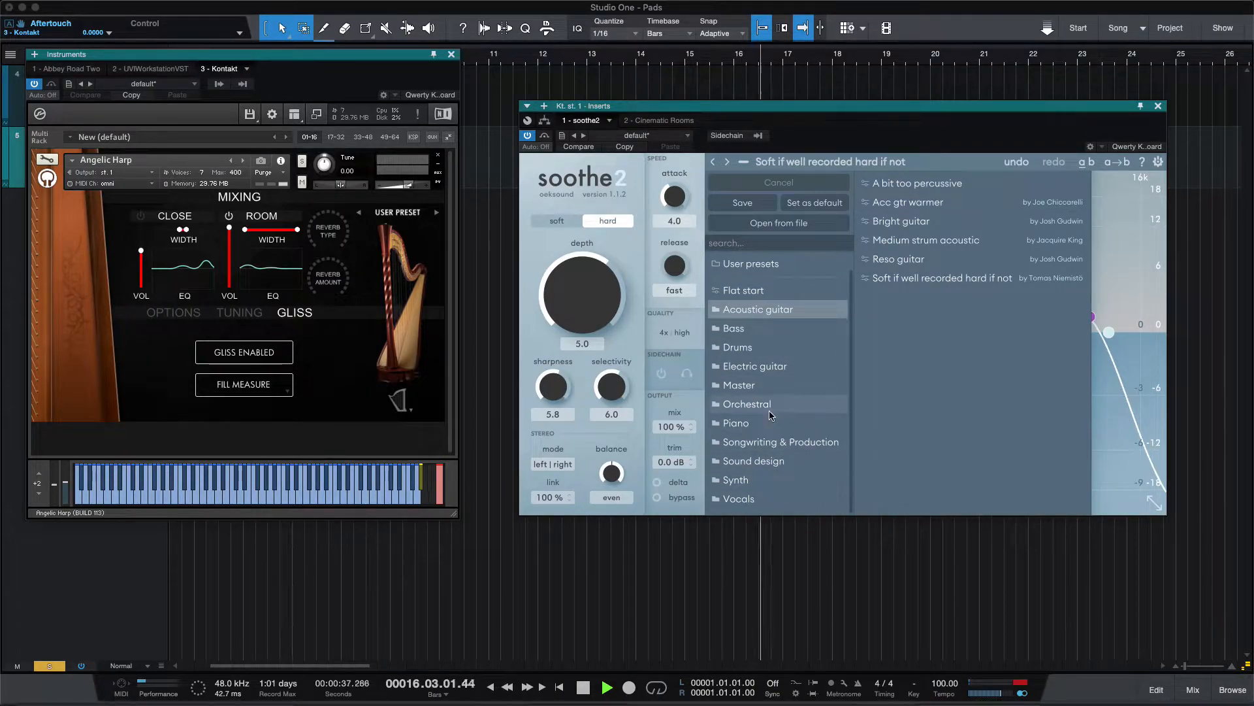
click(745, 404)
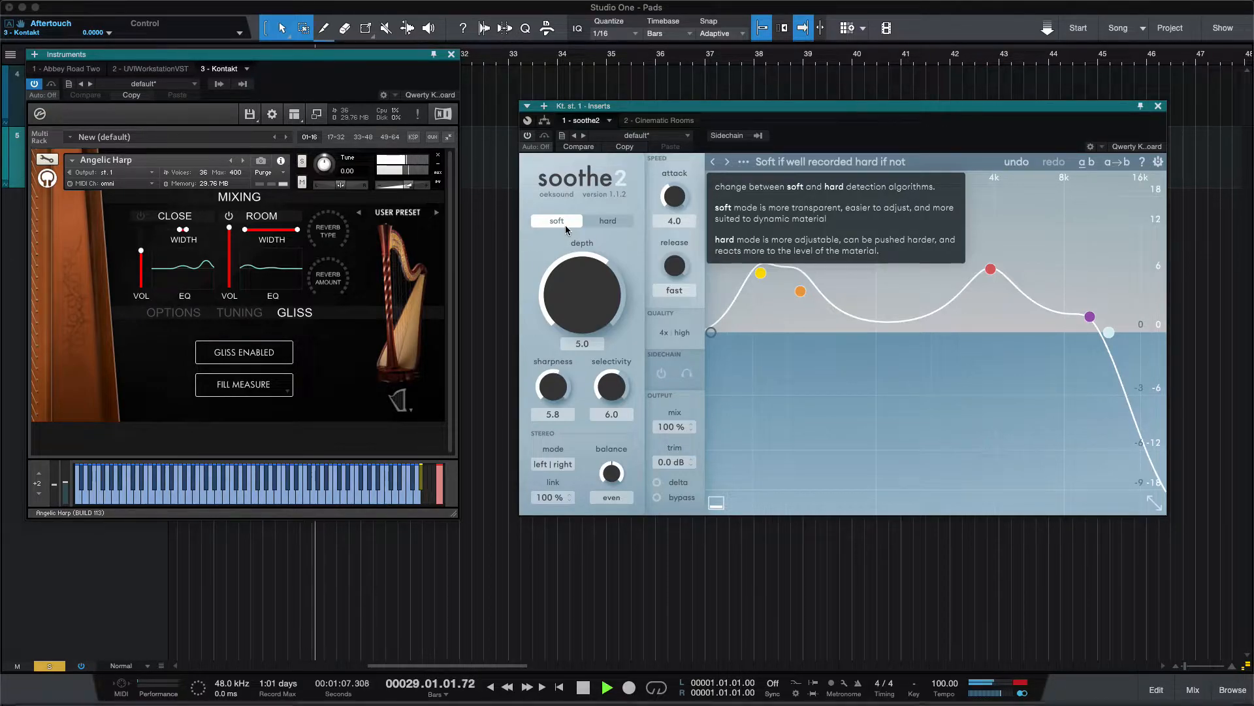
A/B soothe2 against bypass on the playing harp, leaving it in soft detection mode.
click(528, 134)
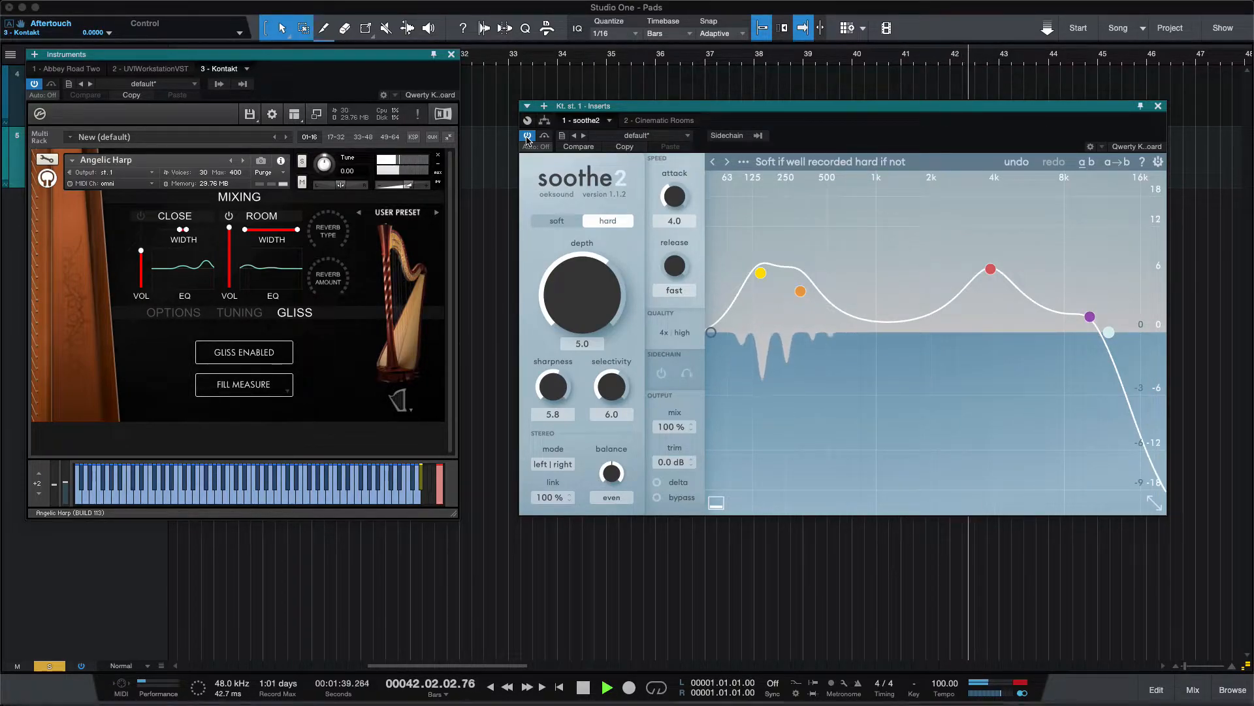
click(553, 221)
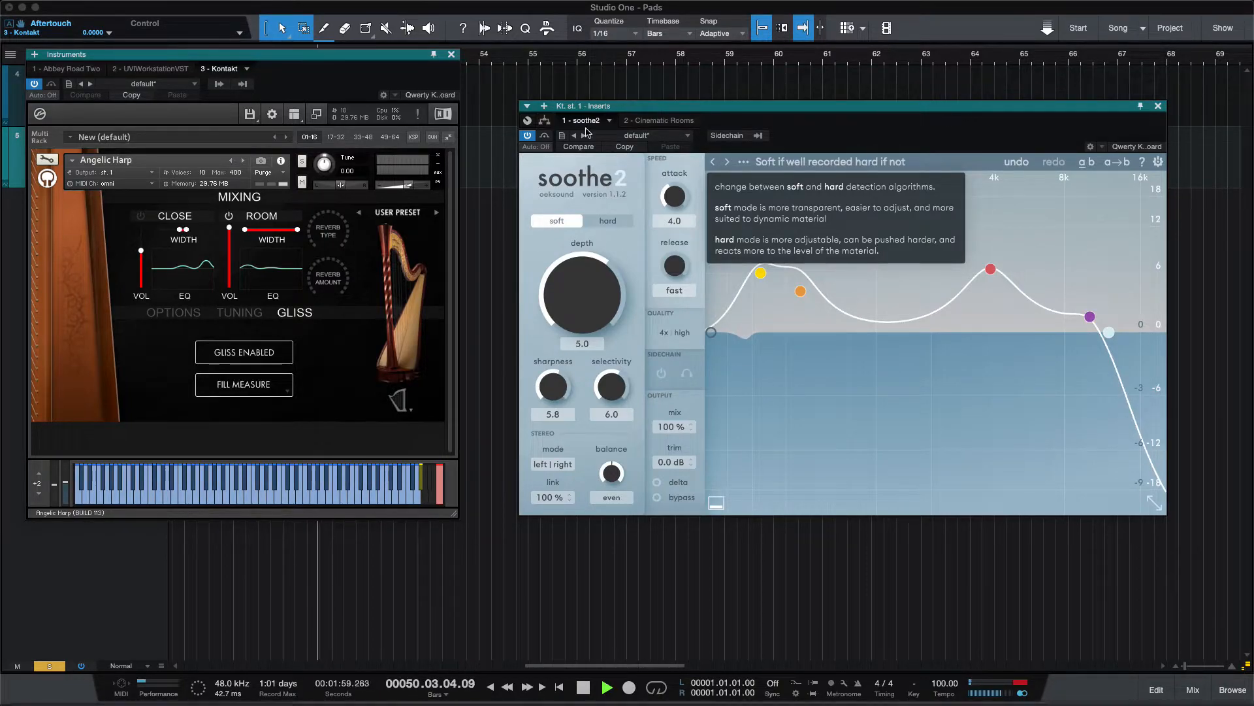
click(526, 135)
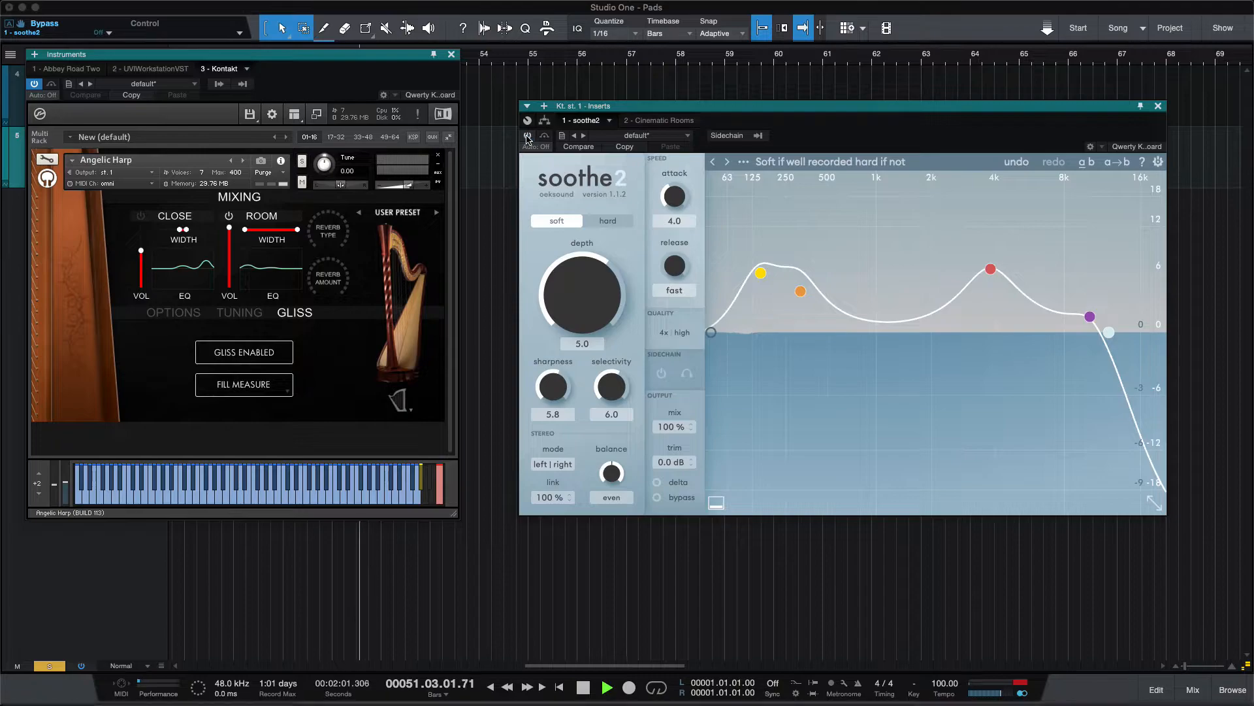
mouse_move(396, 411)
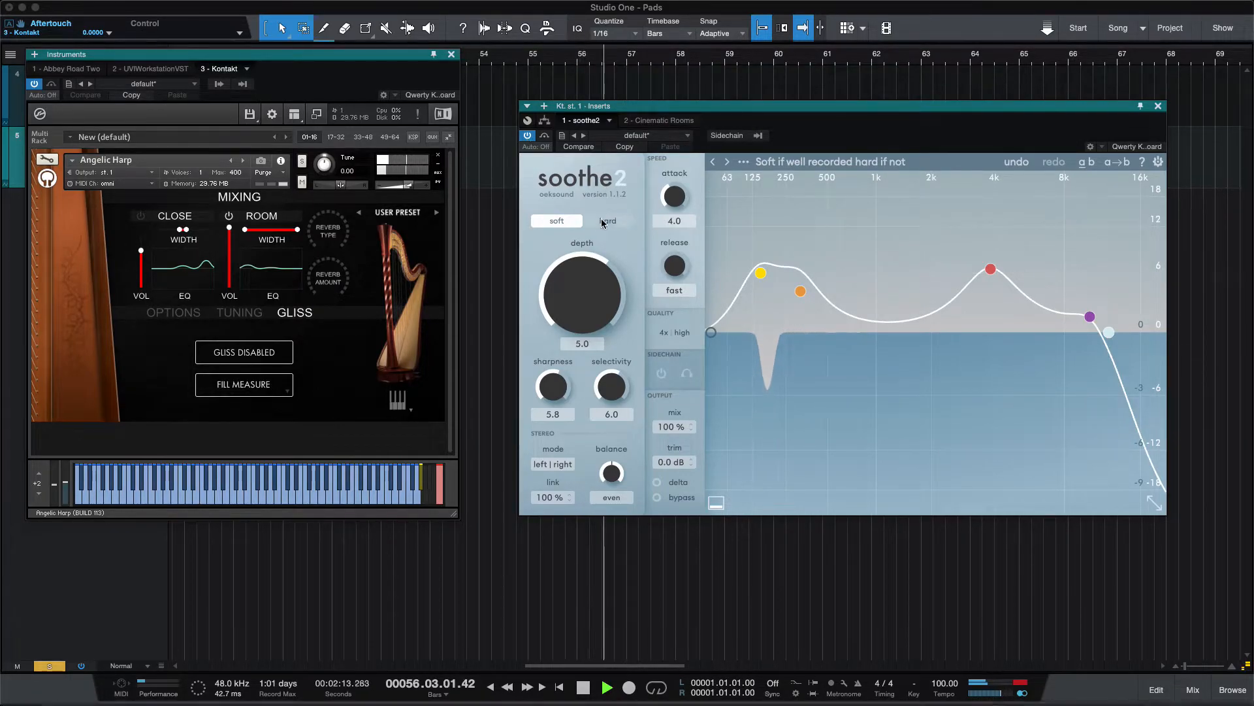
Compare soothe2 soft and hard detection with bypass checks, ending on hard mode.
click(608, 221)
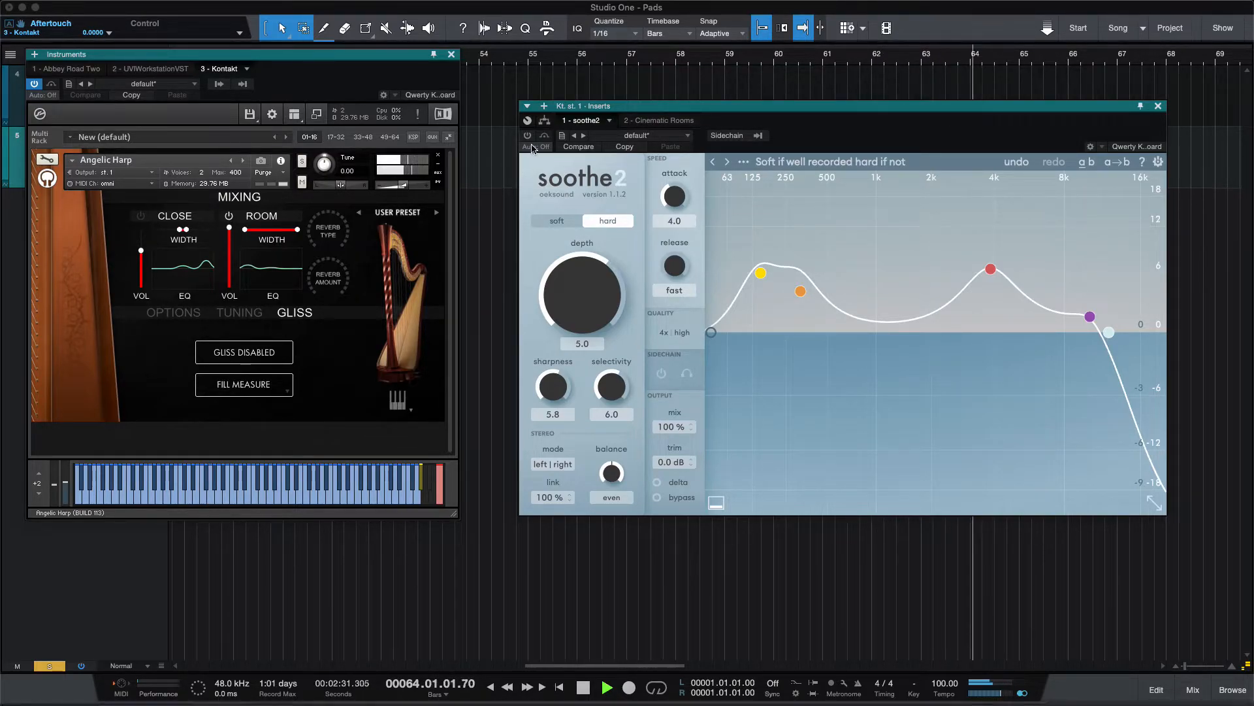
click(554, 221)
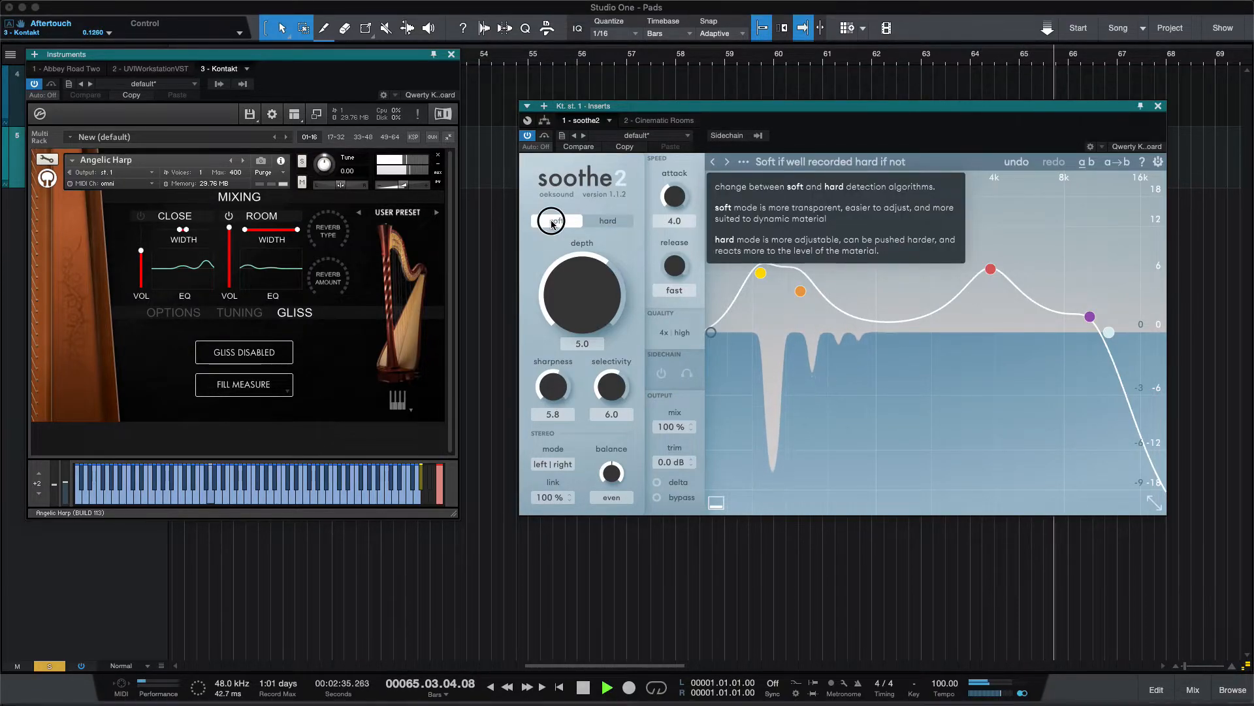
click(608, 221)
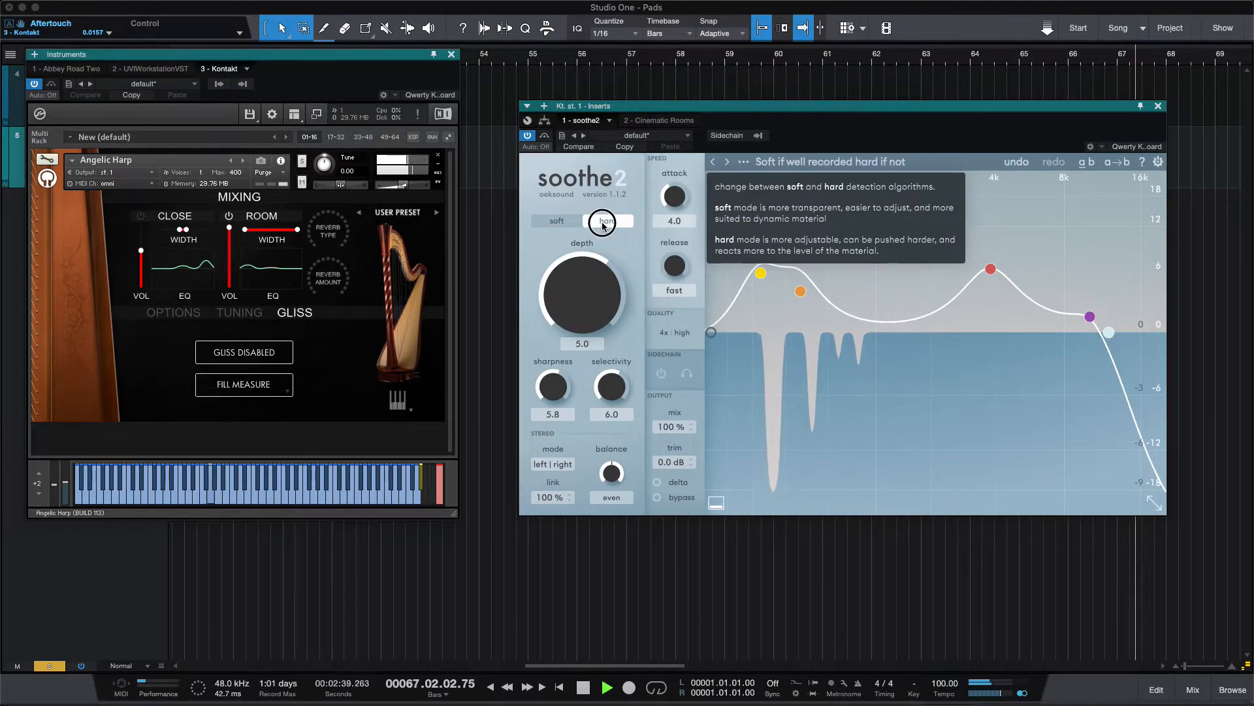
click(607, 221)
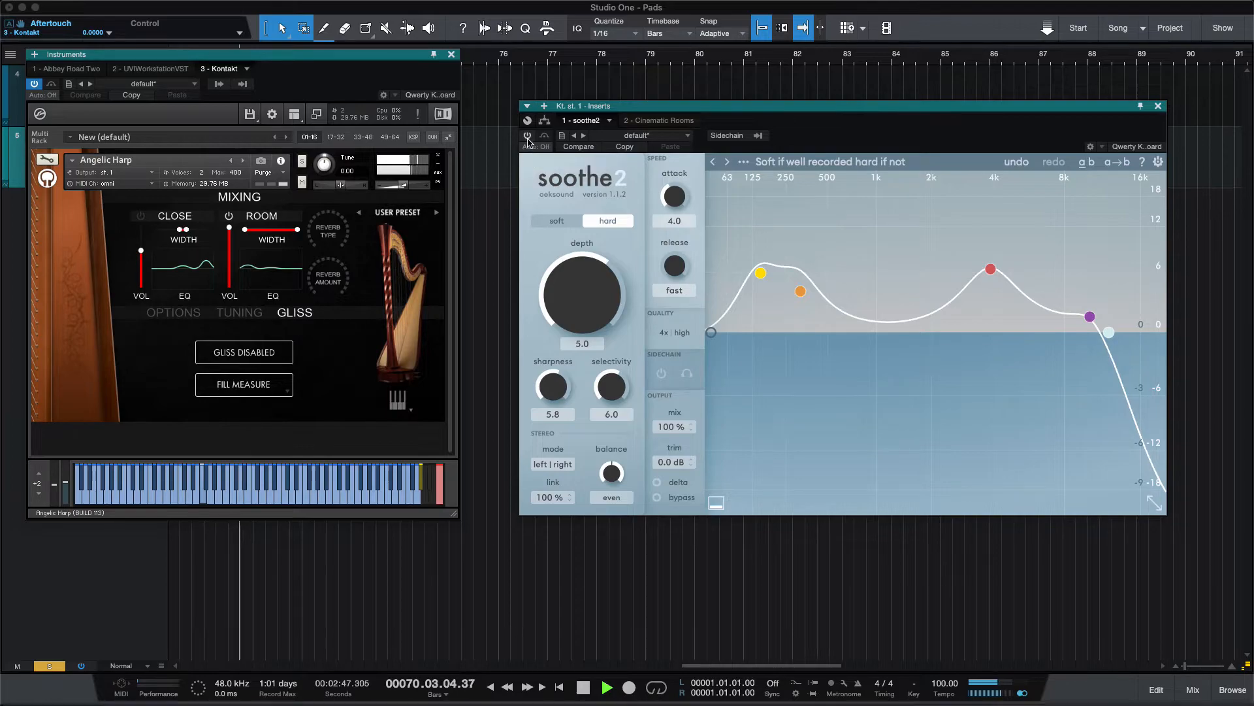
click(528, 135)
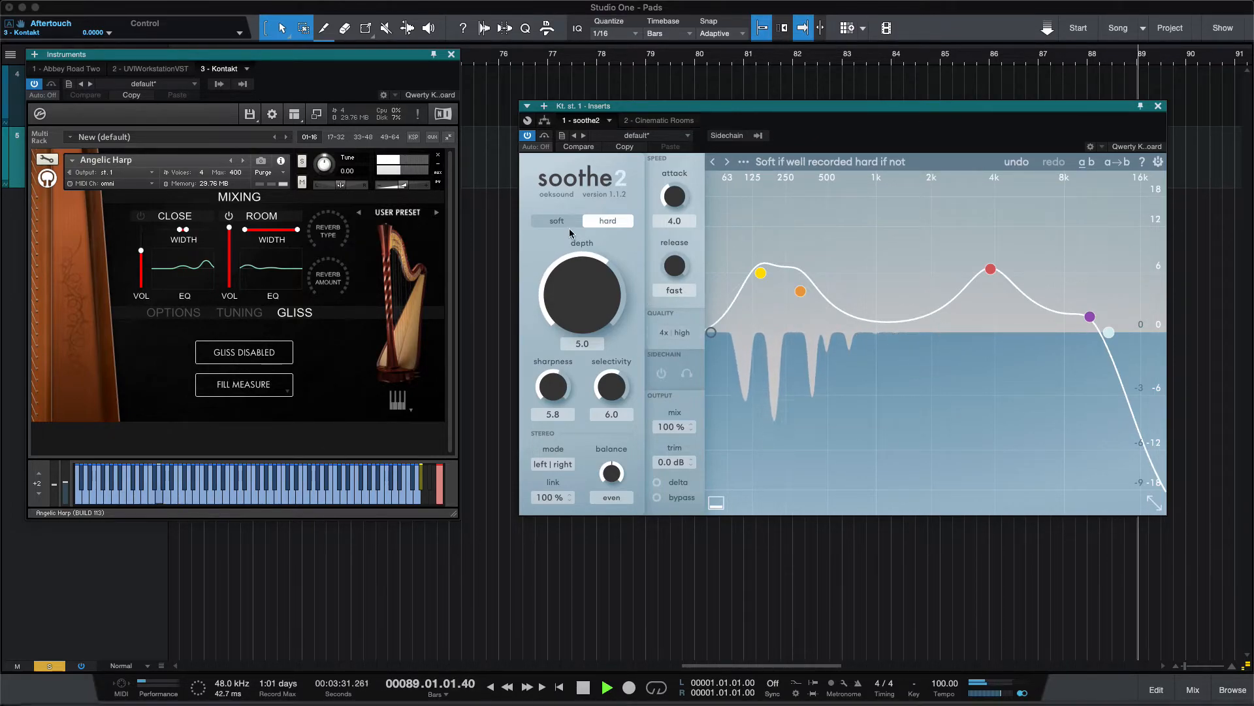
Return soothe2 to soft detection mode on the harp.
click(555, 221)
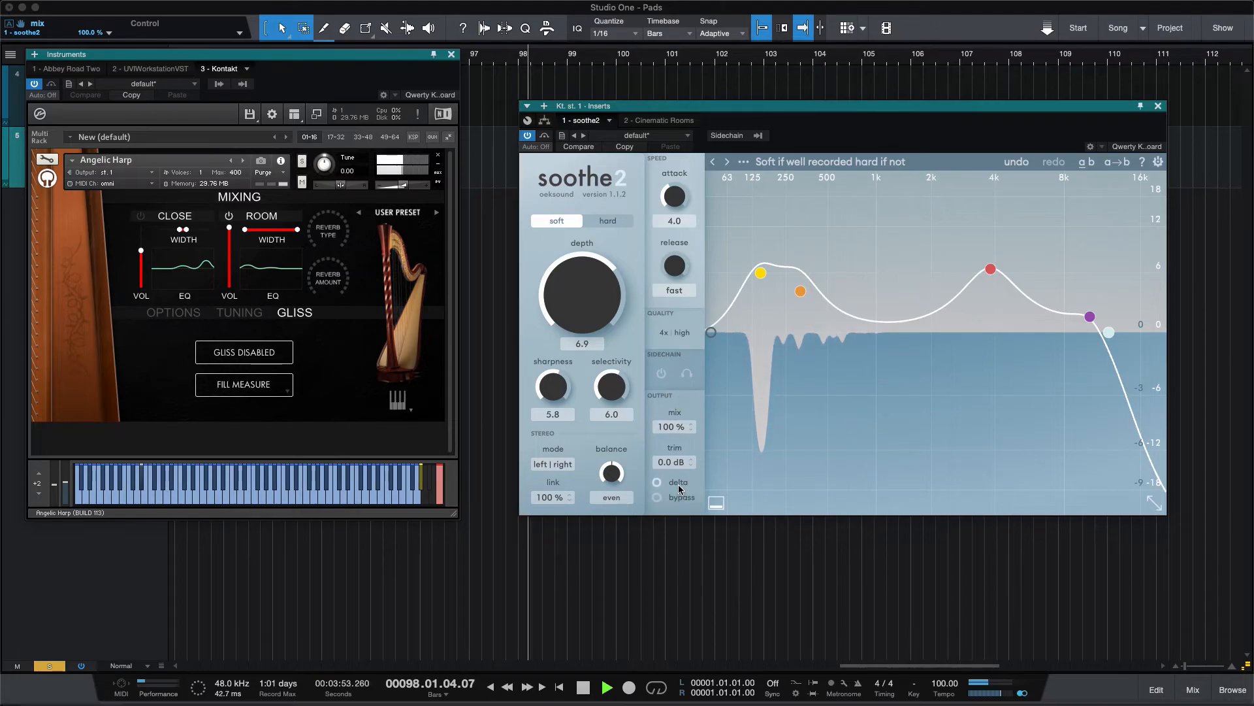
mouse_move(657, 482)
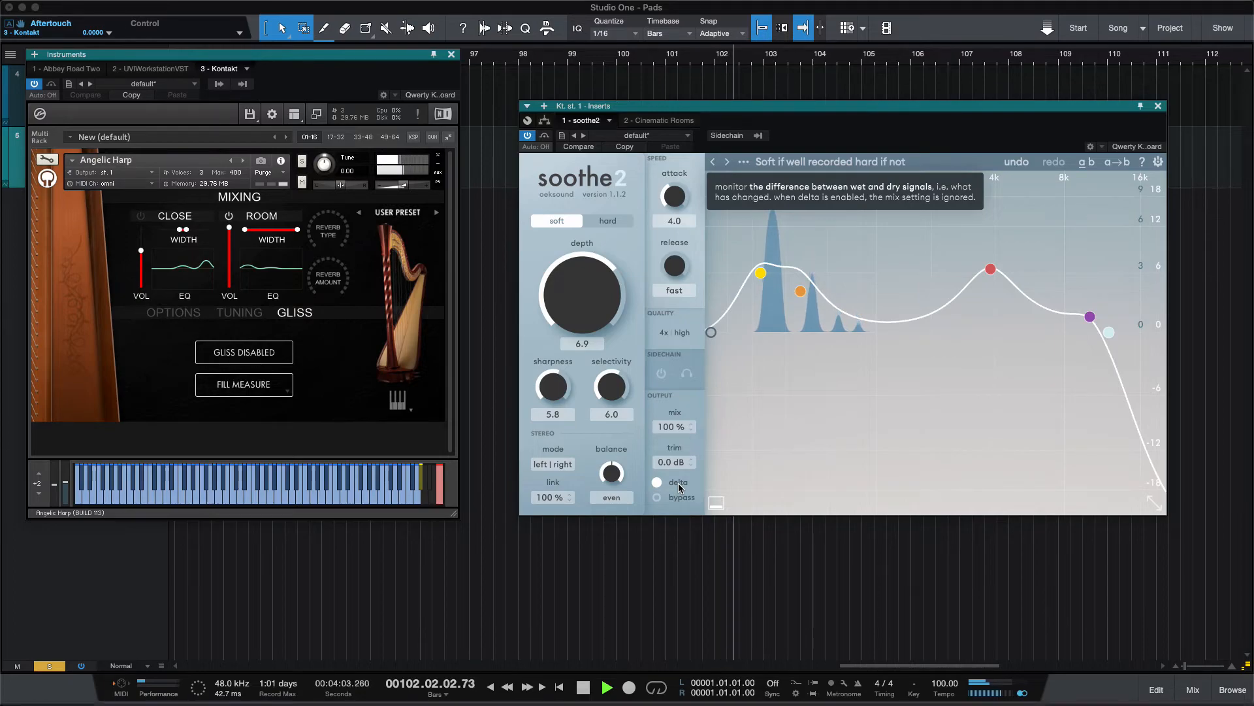
click(657, 482)
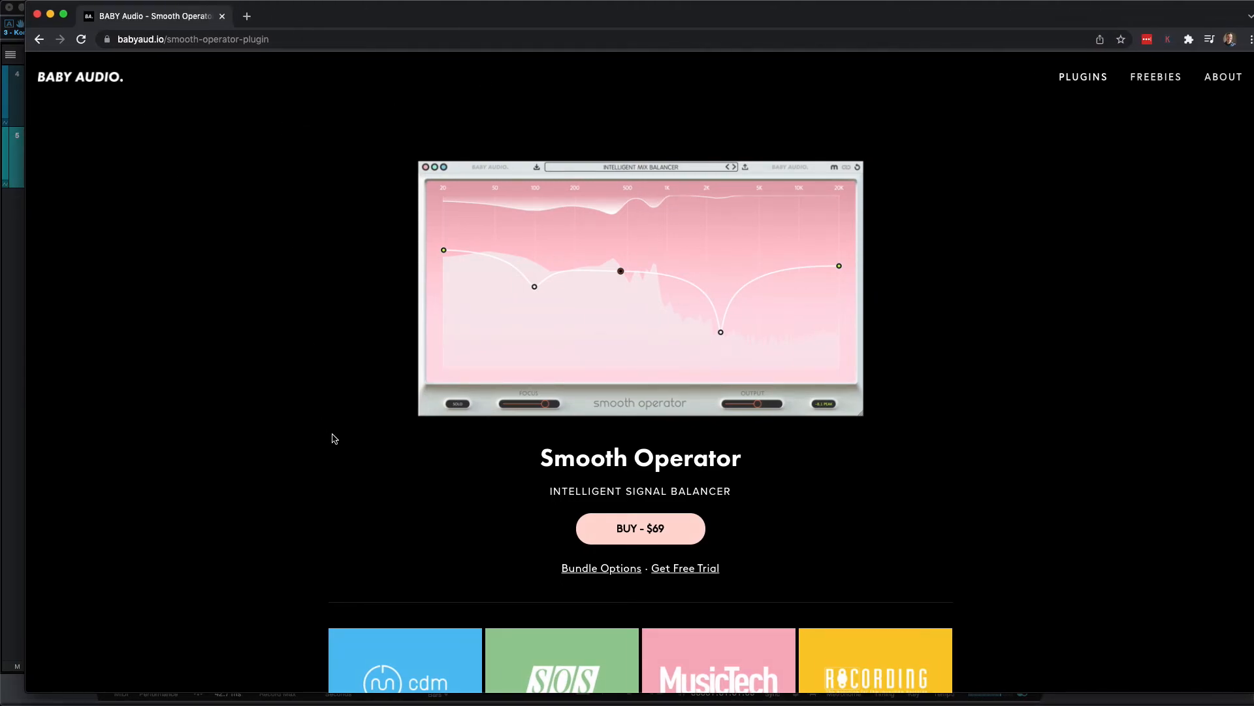
mouse_move(659, 537)
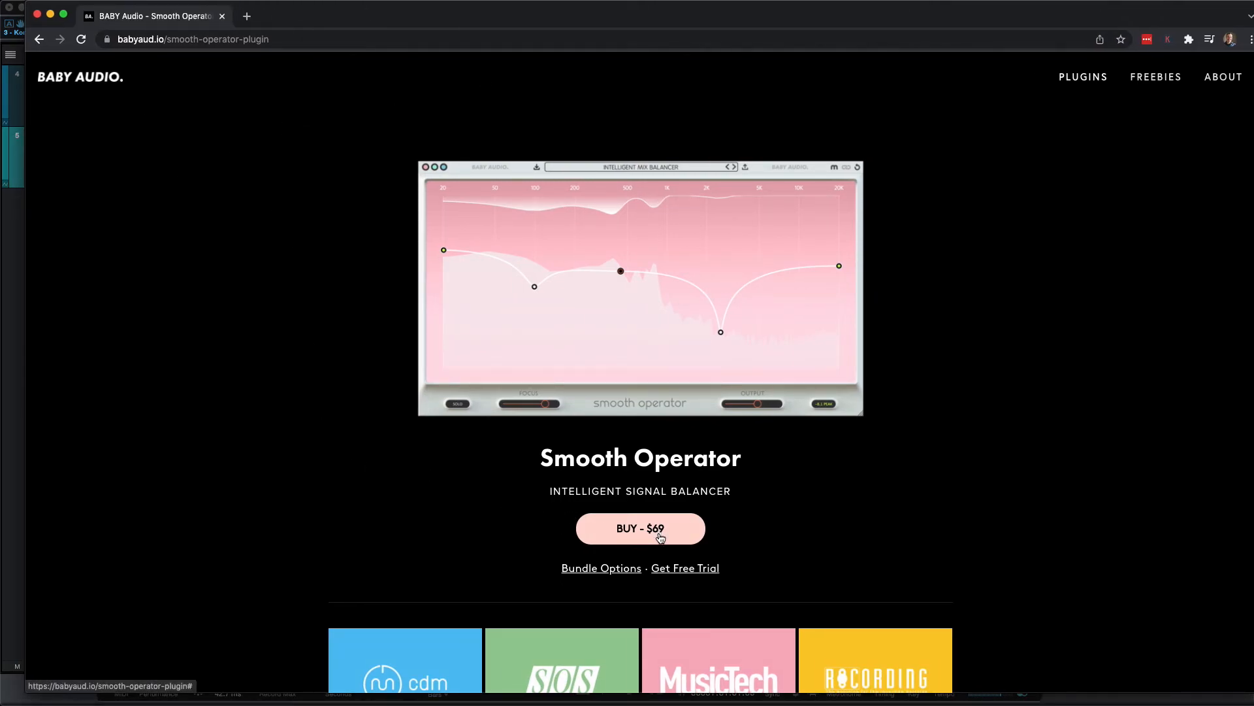
Scroll through the Smooth Operator page's highlights and demo videos, then back to the top.
scroll(down, 3)
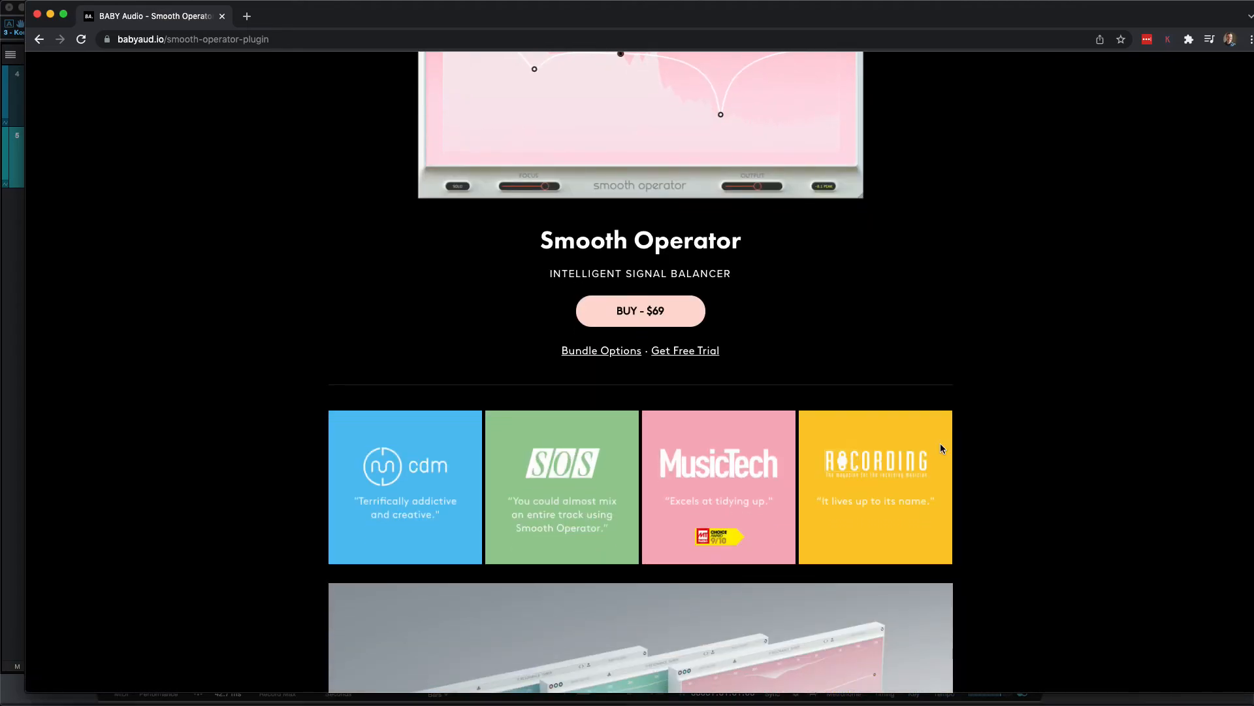
scroll(down, 3)
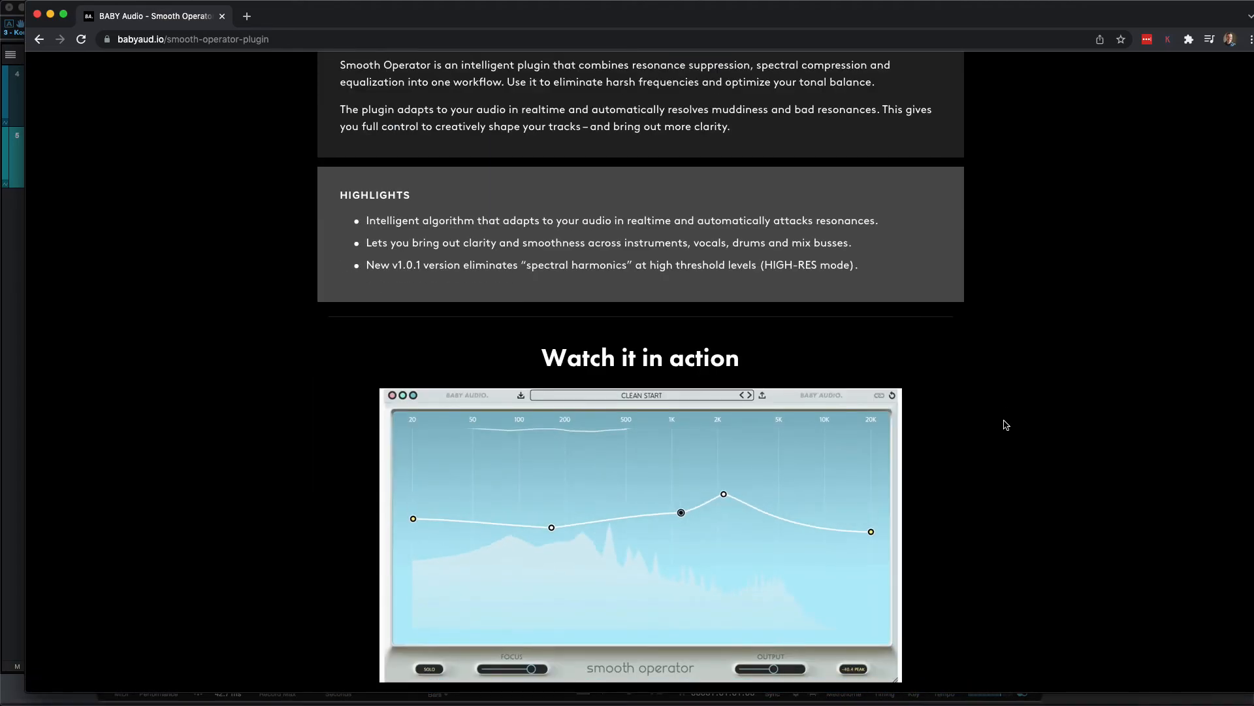
scroll(down, 3)
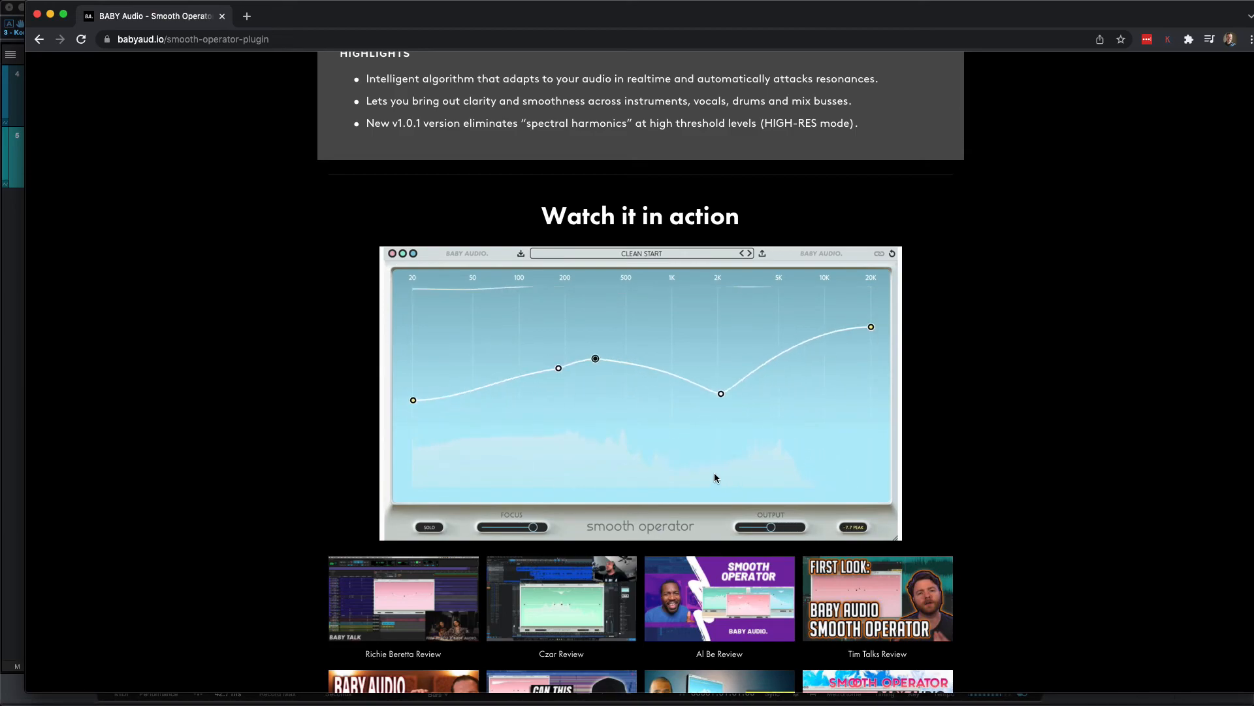
scroll(down, 3)
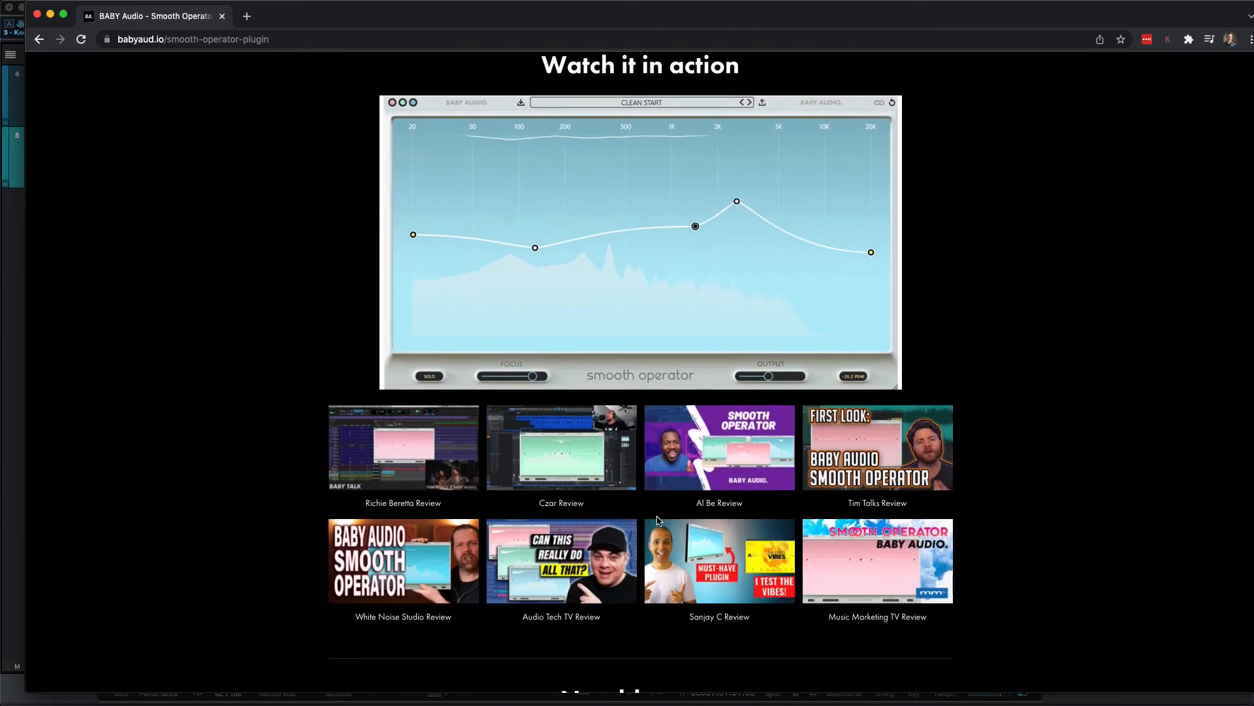
scroll(up, 3)
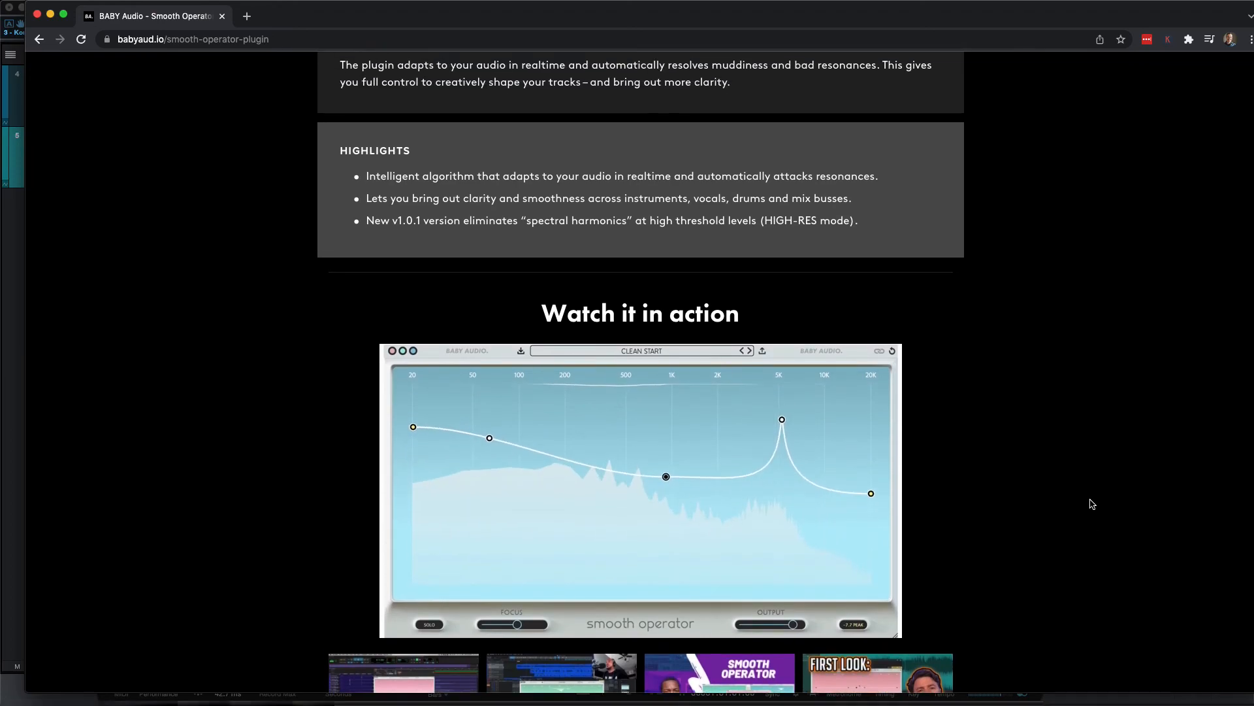
scroll(up, 3)
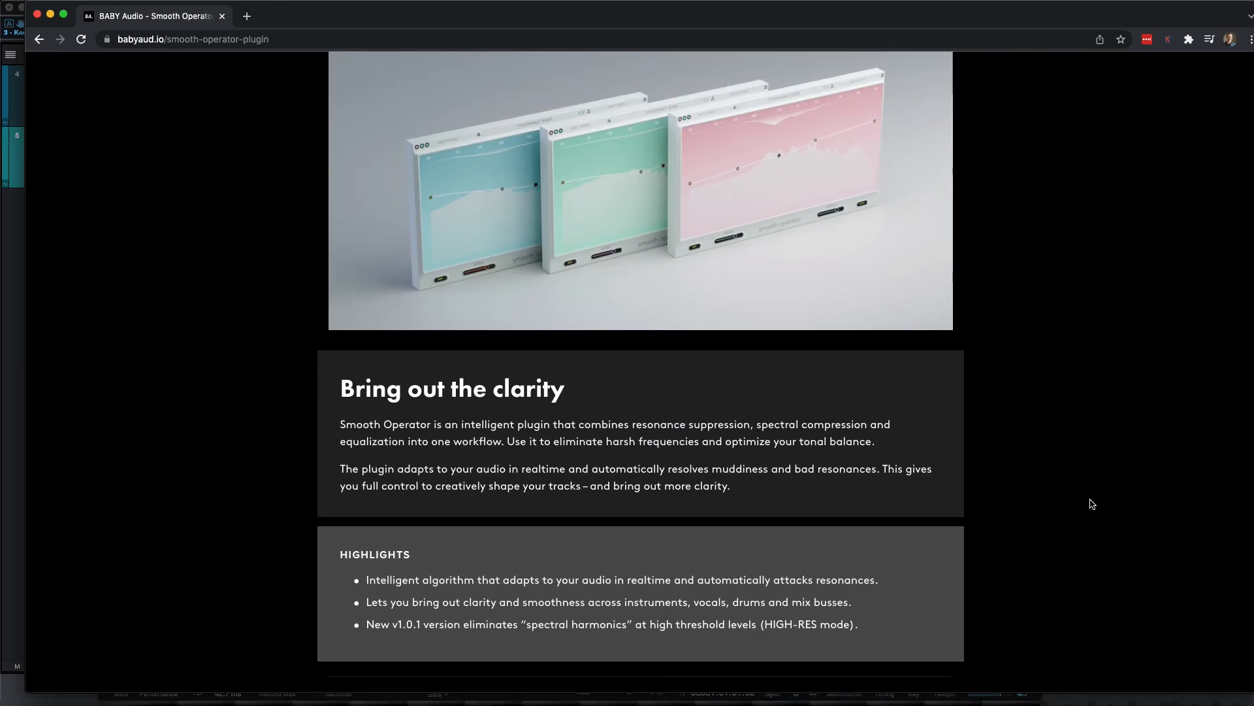
scroll(up, 3)
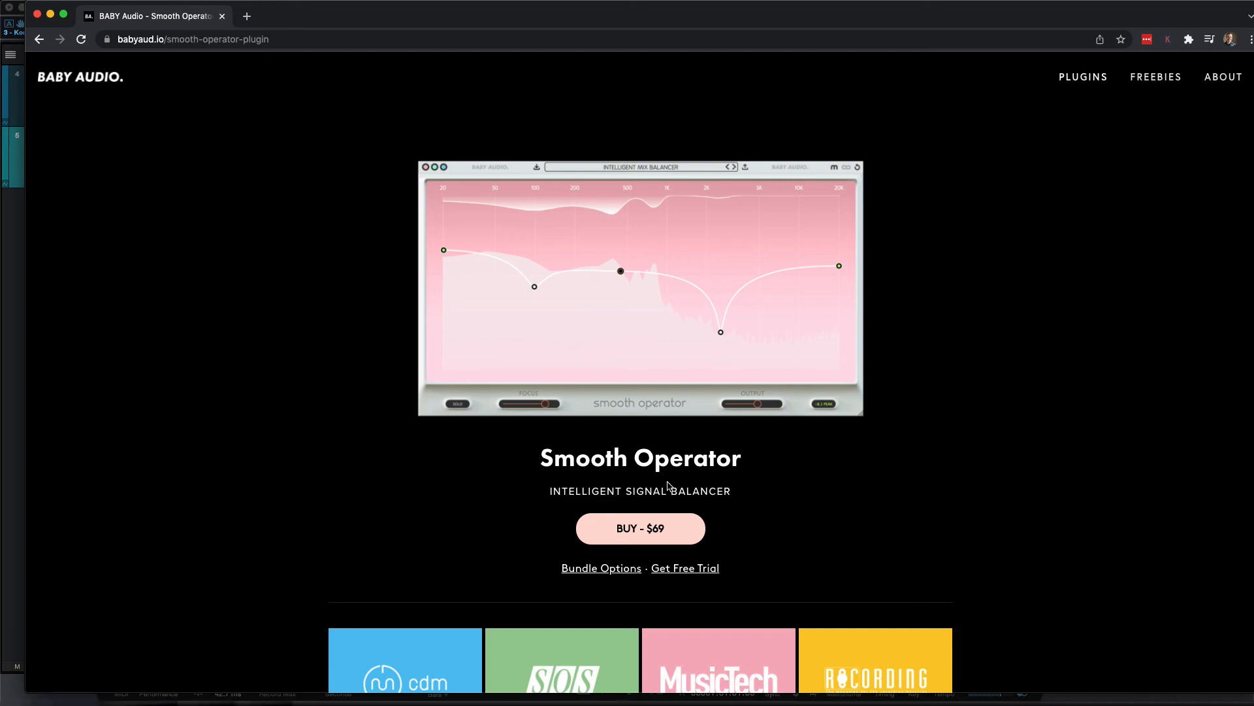